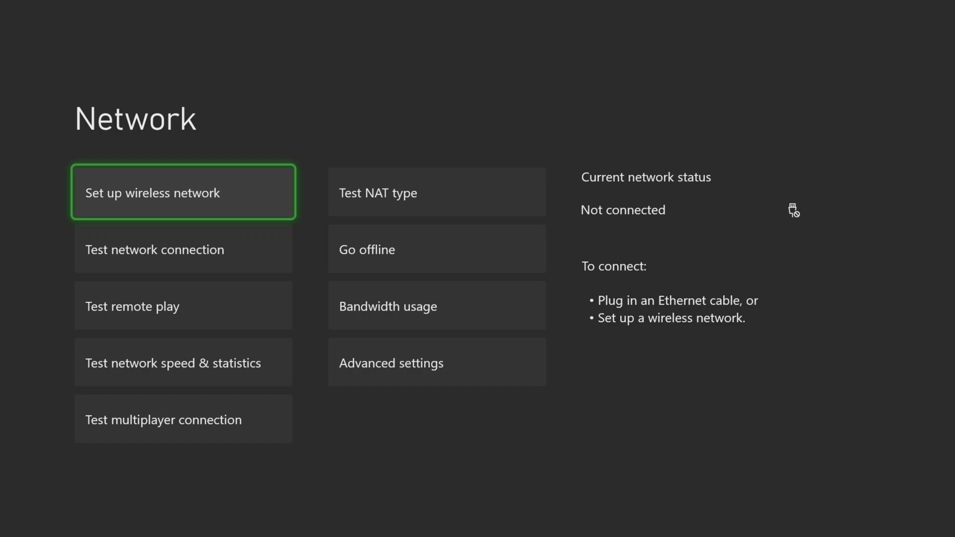
# Attempt to join the Netgear 2.4 Ghz wireless network with its password
pyautogui.click(183, 192)
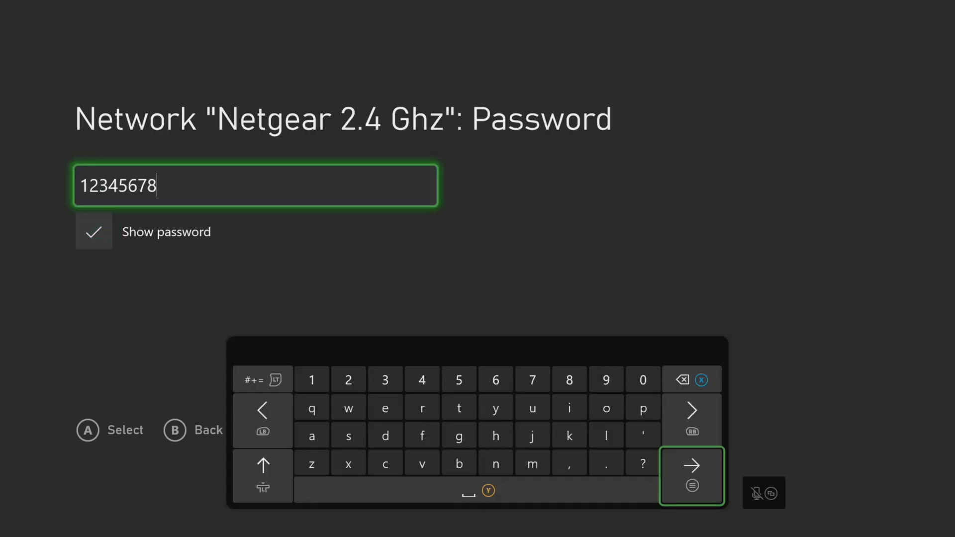
pyautogui.click(691, 476)
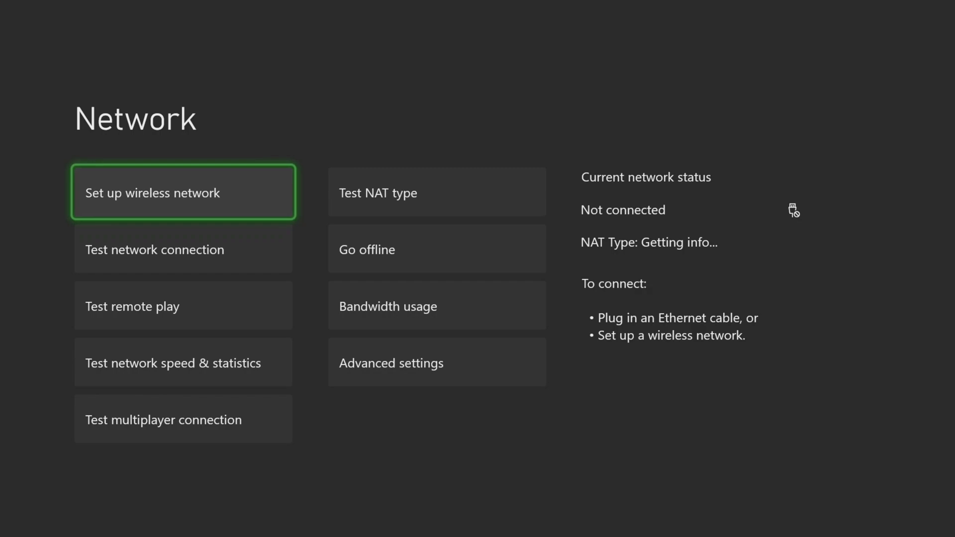
# Join the Netgear 5 Ghz wireless network with its password, giving NAT type Open
pyautogui.click(182, 192)
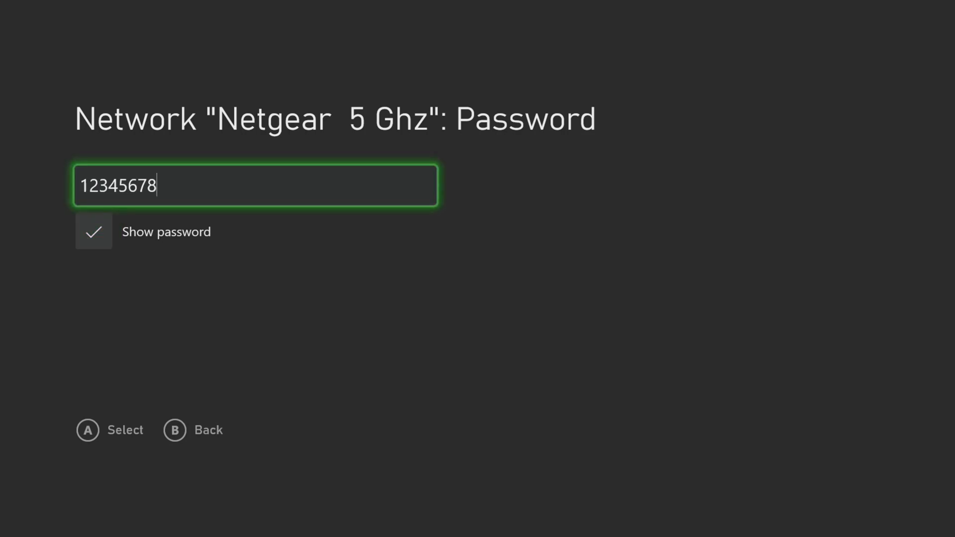
pyautogui.press('Enter')
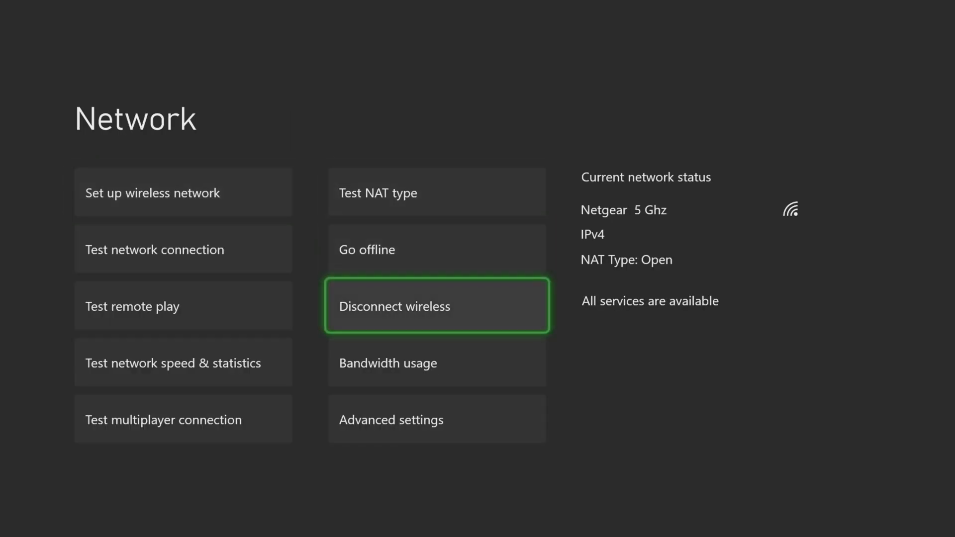
# Join the Unifi 5 Ghz network, checking the password with Show password before submitting
pyautogui.click(436, 306)
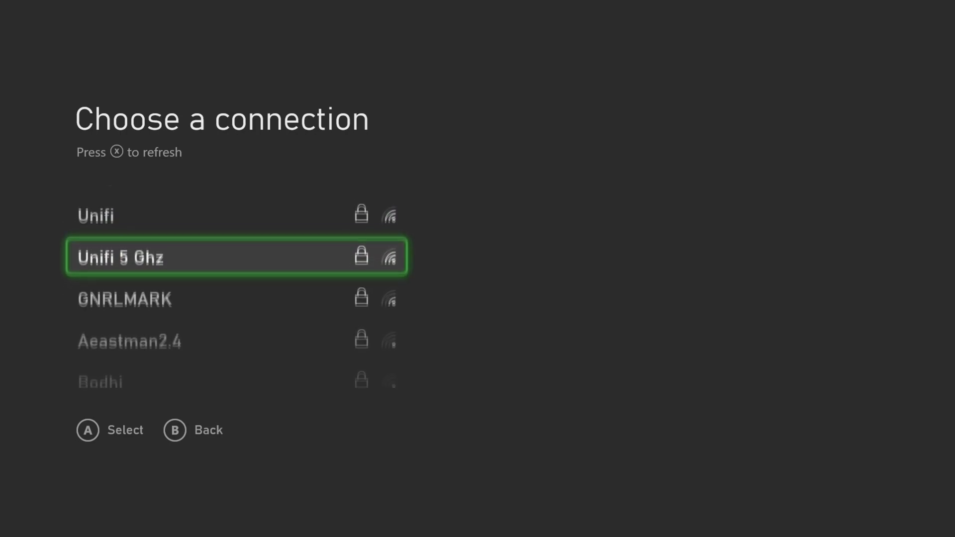
pyautogui.click(231, 257)
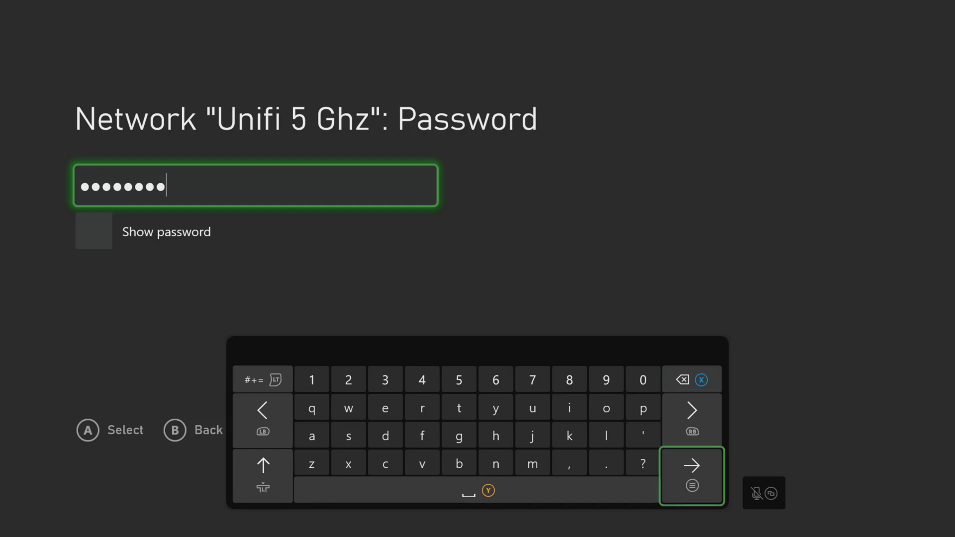
pyautogui.click(93, 231)
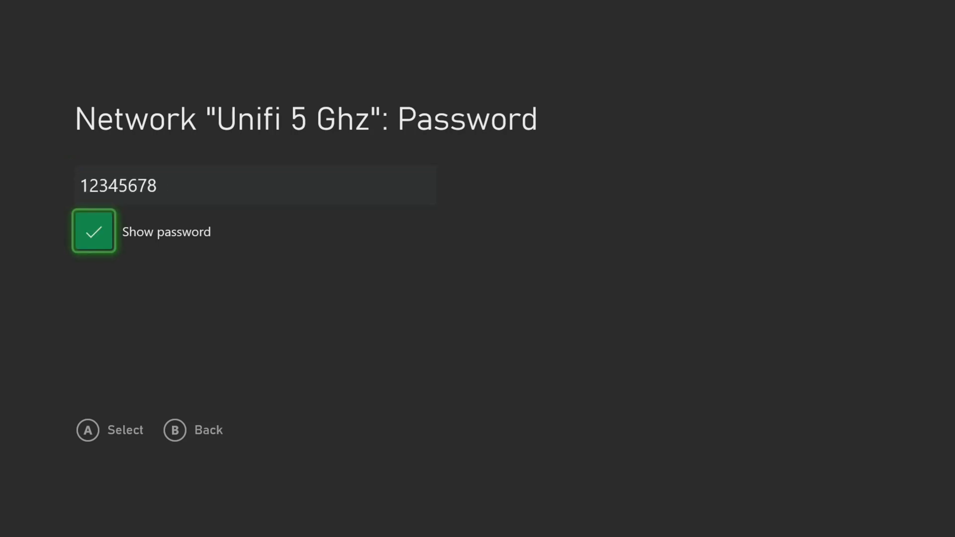
pyautogui.press('Enter')
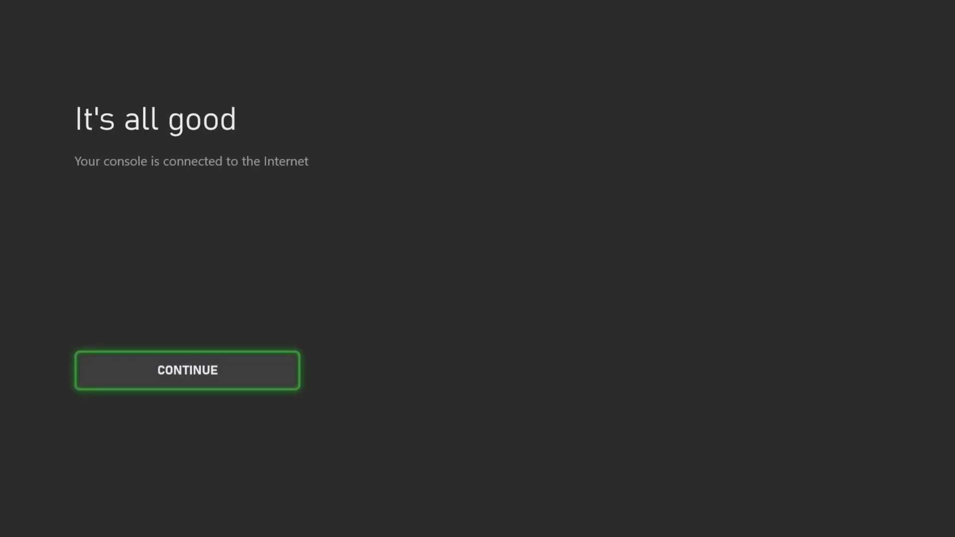
# Continue past the It's all good confirmation to the Network page
pyautogui.click(187, 371)
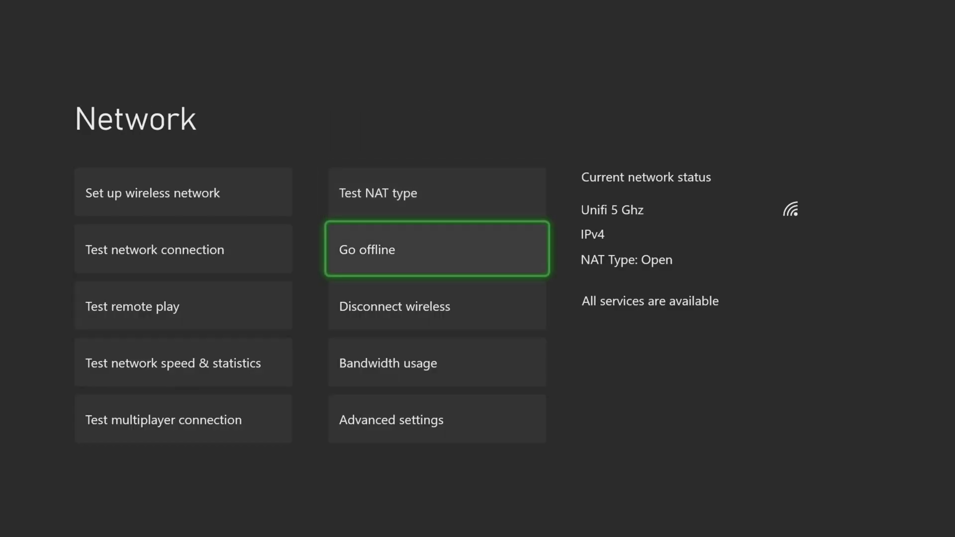
# Disconnect wireless and view the wired IPv4 connection in Advanced settings
pyautogui.click(436, 249)
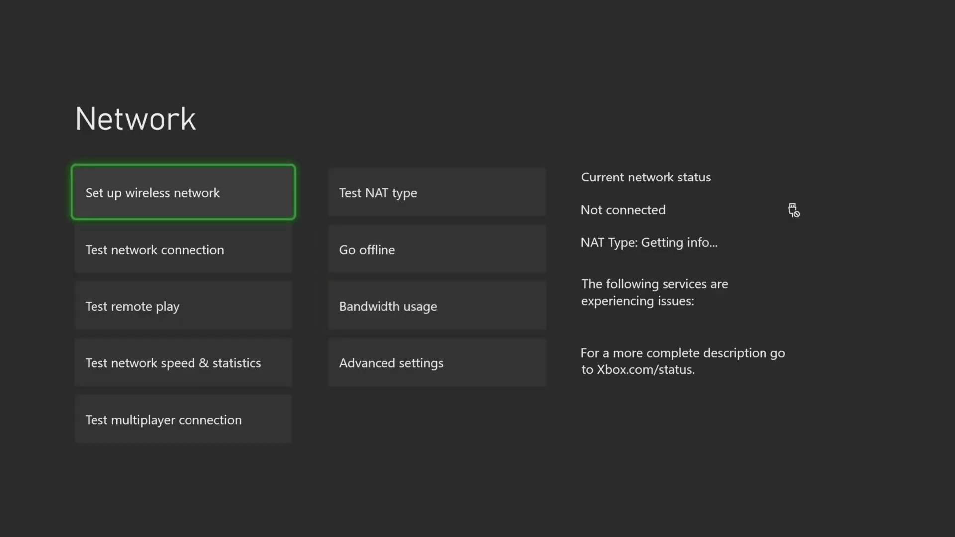
pyautogui.click(391, 363)
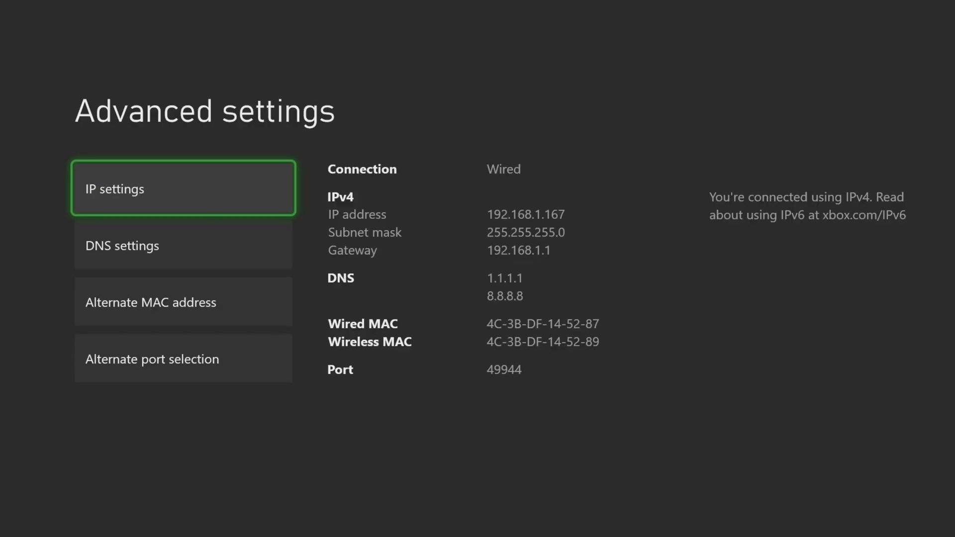